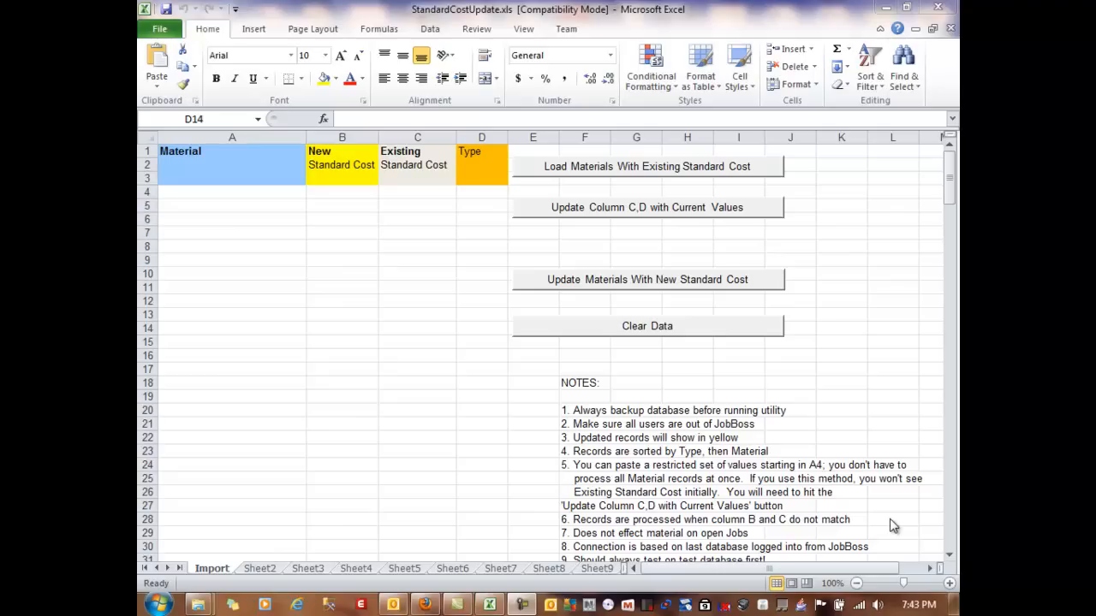
mouse_move(856, 341)
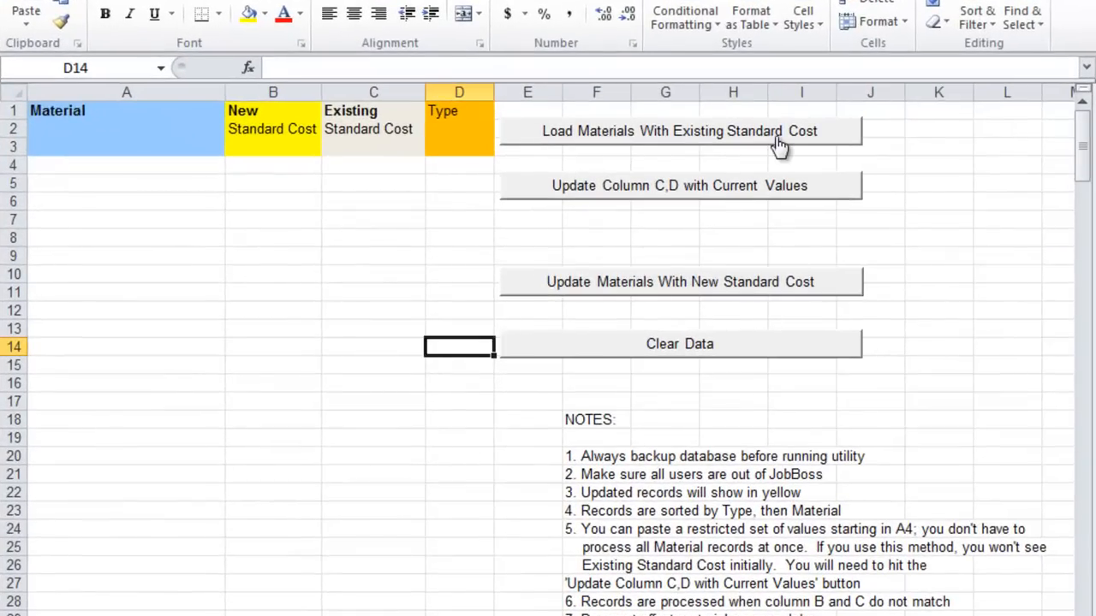
- Load all materials with their existing standard costs and confirm the prompt
left_click(678, 130)
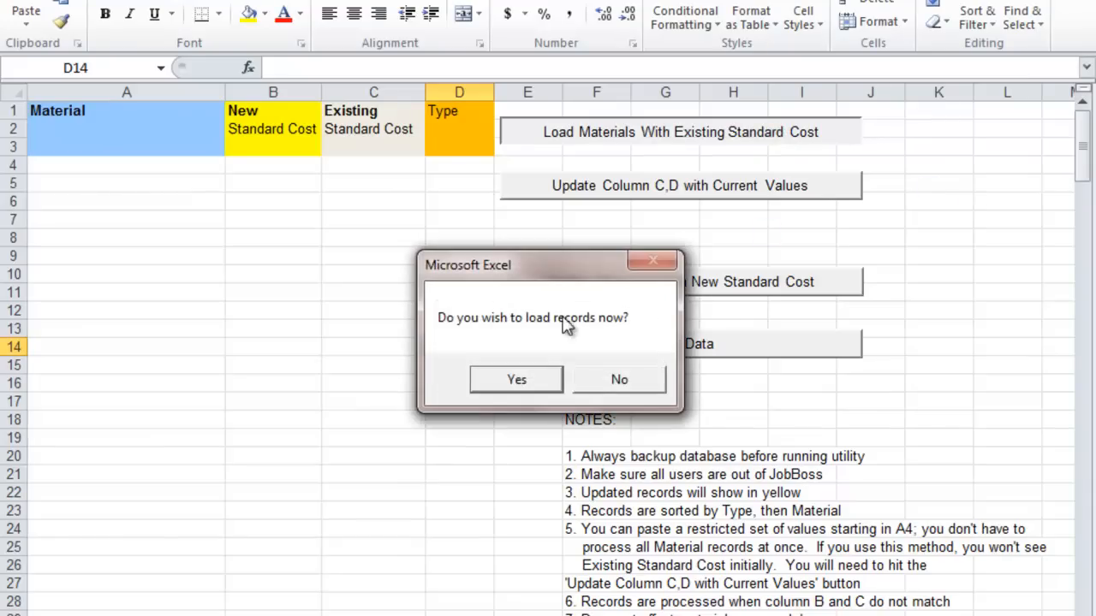
left_click(515, 380)
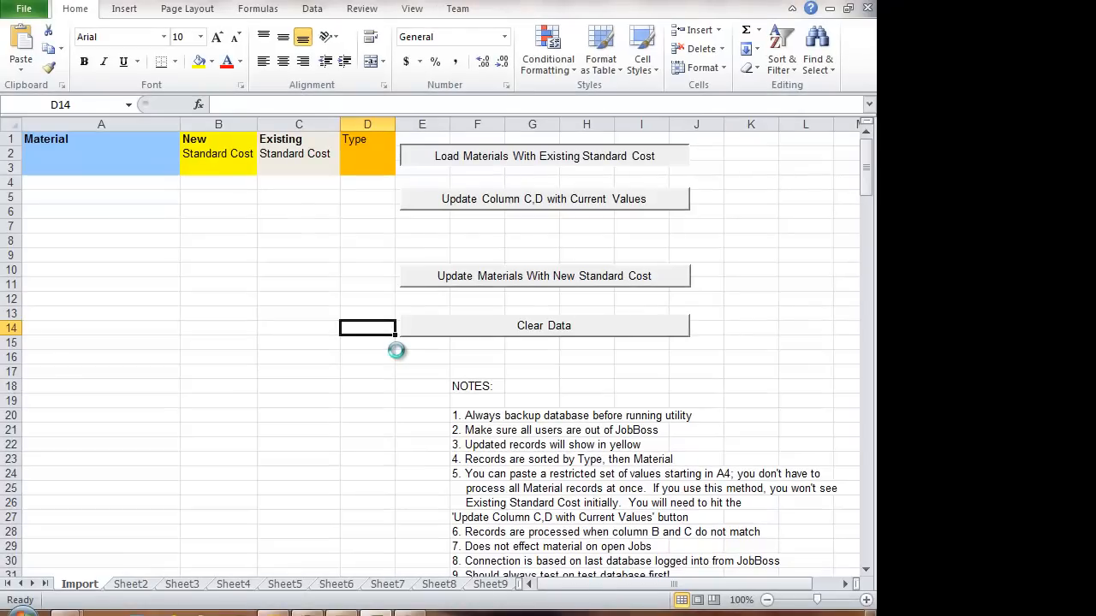
- Enter new standard cost 45 for material 14H3404-01 in the New Standard Cost column
left_click(544, 156)
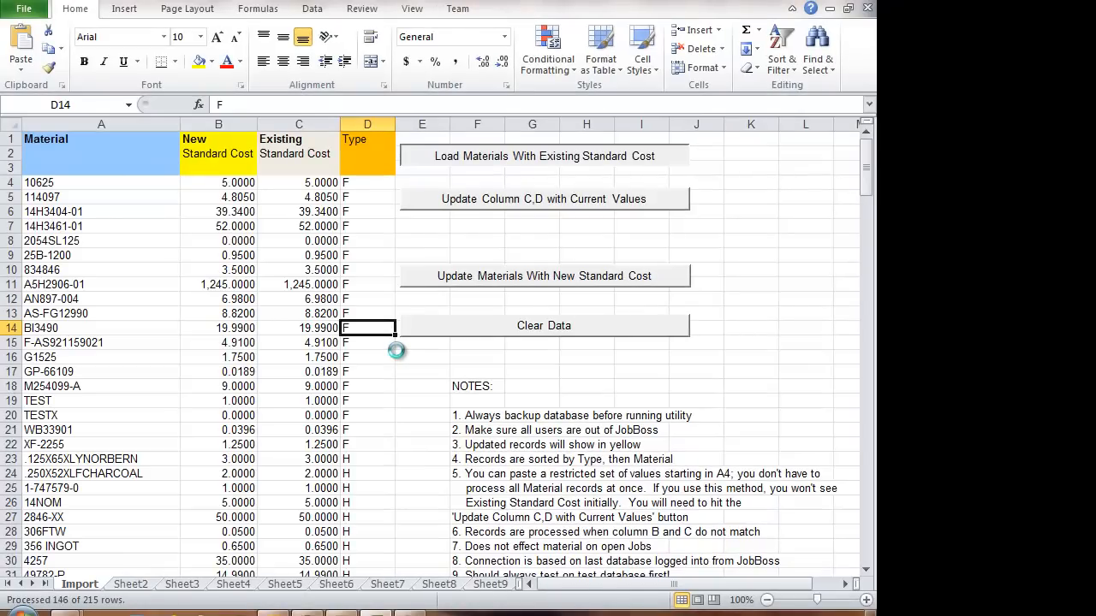
left_click(421, 371)
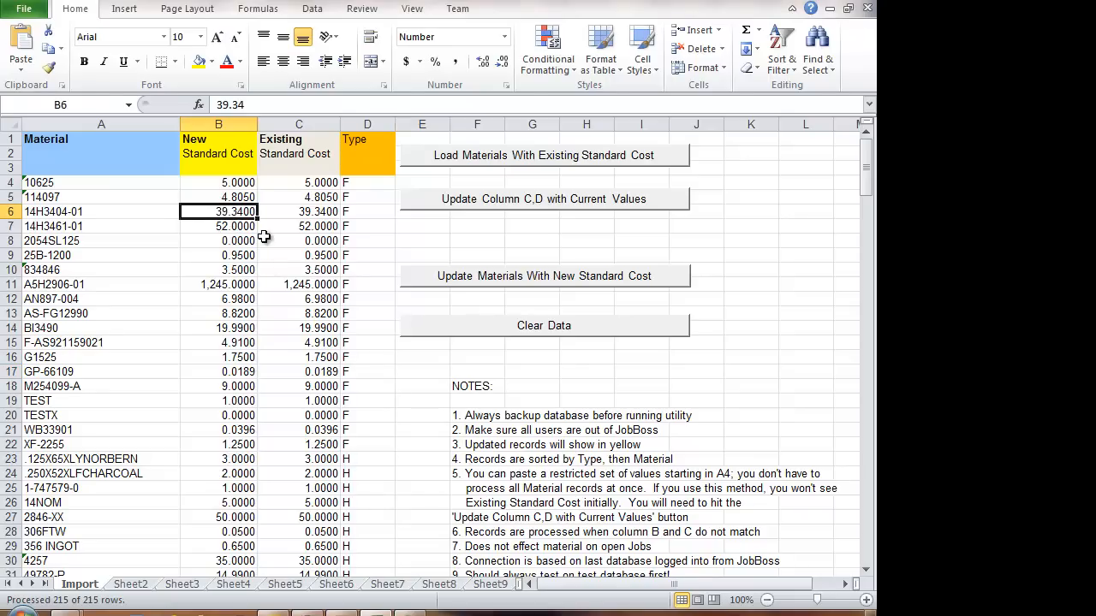
mouse_move(332, 340)
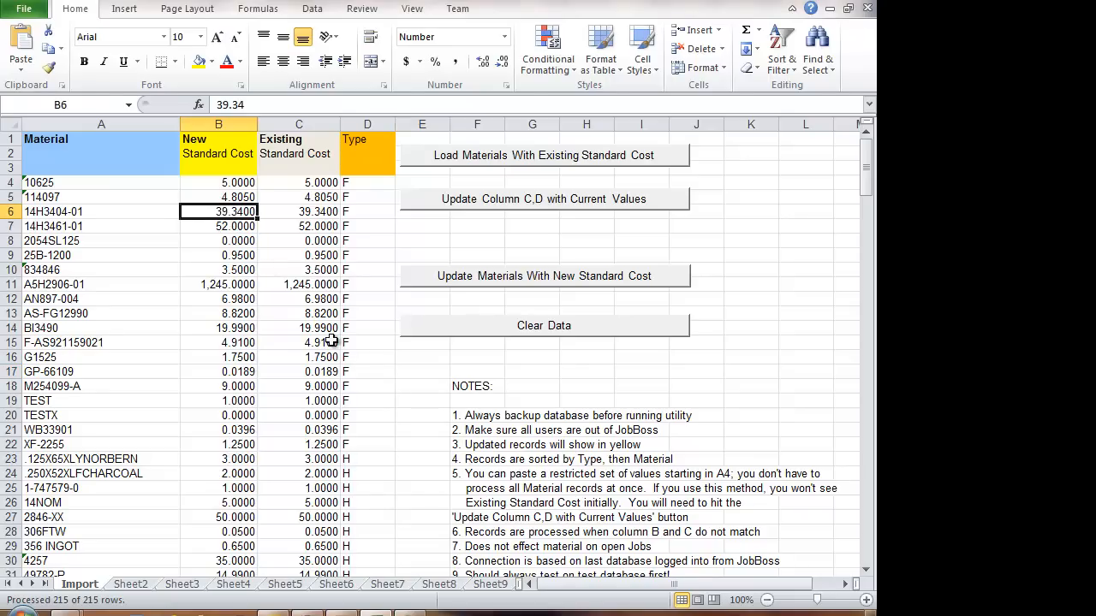
type("45.0000")
left_click(218, 328)
type("20.0000")
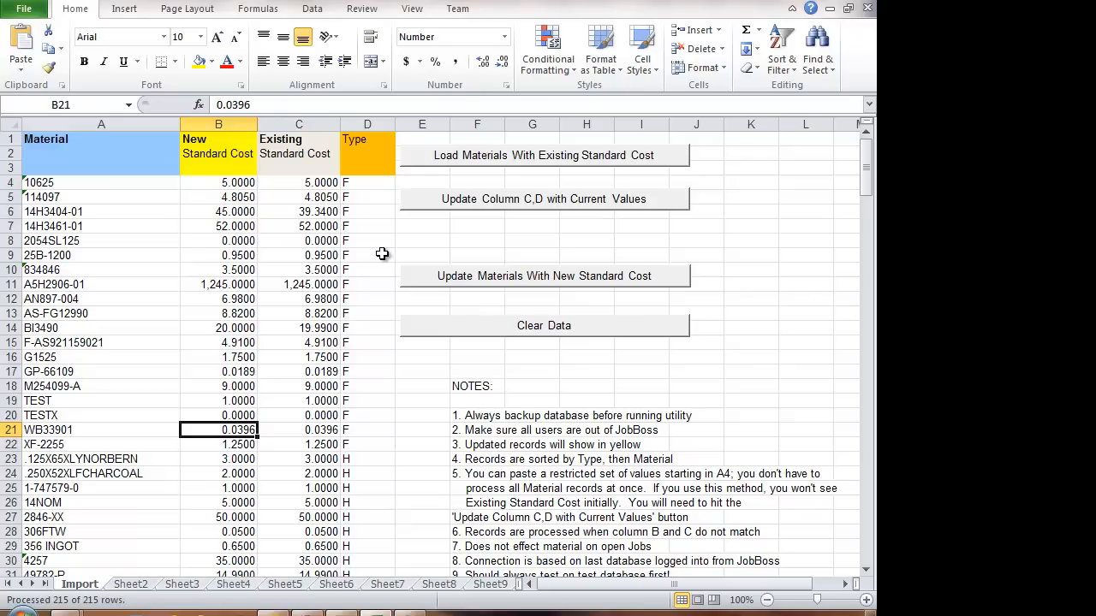
- Update materials with the new standard costs, confirm, and inspect highlighted record BI3490
left_click(543, 275)
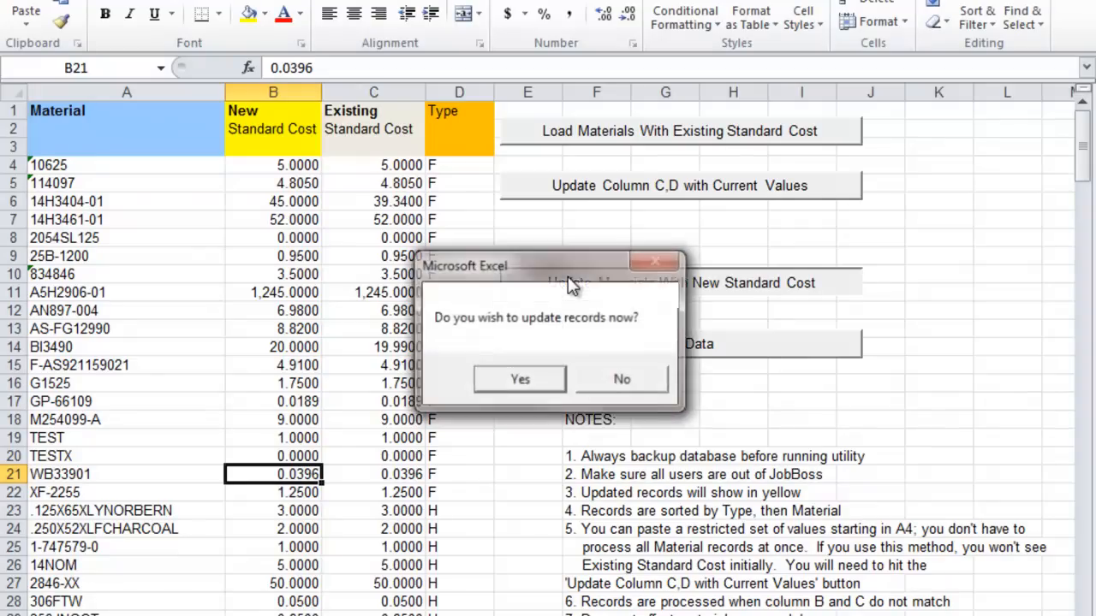
left_click(518, 378)
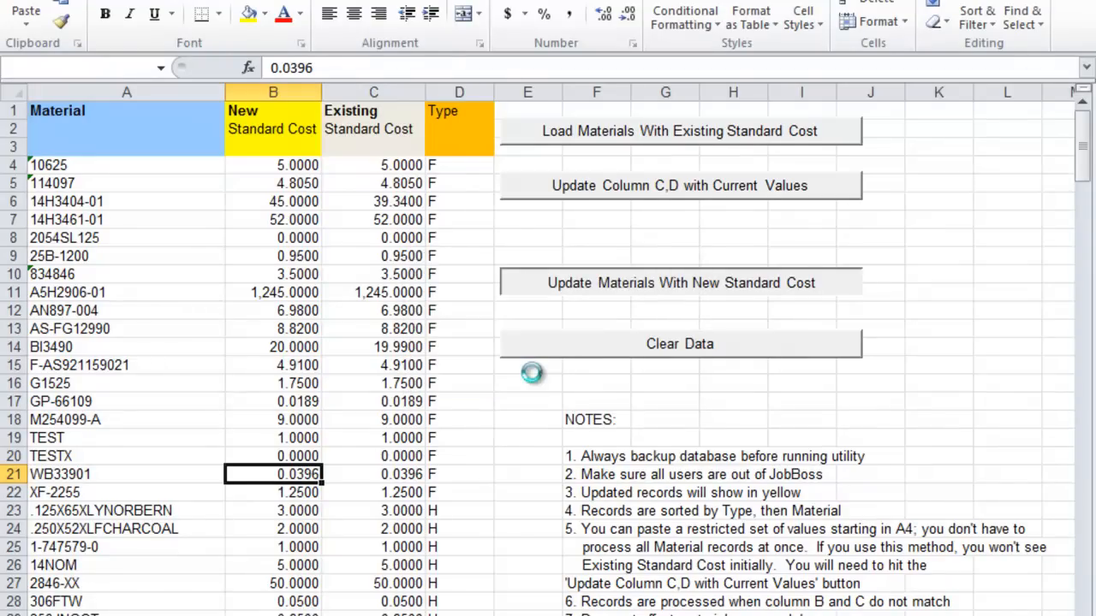
left_click(680, 282)
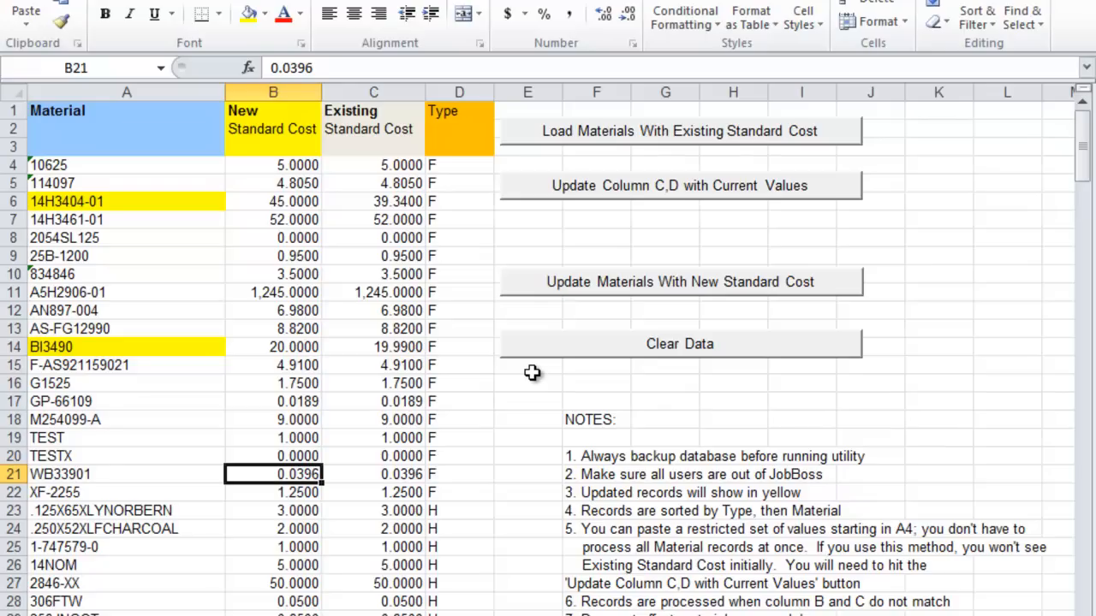
mouse_move(407, 253)
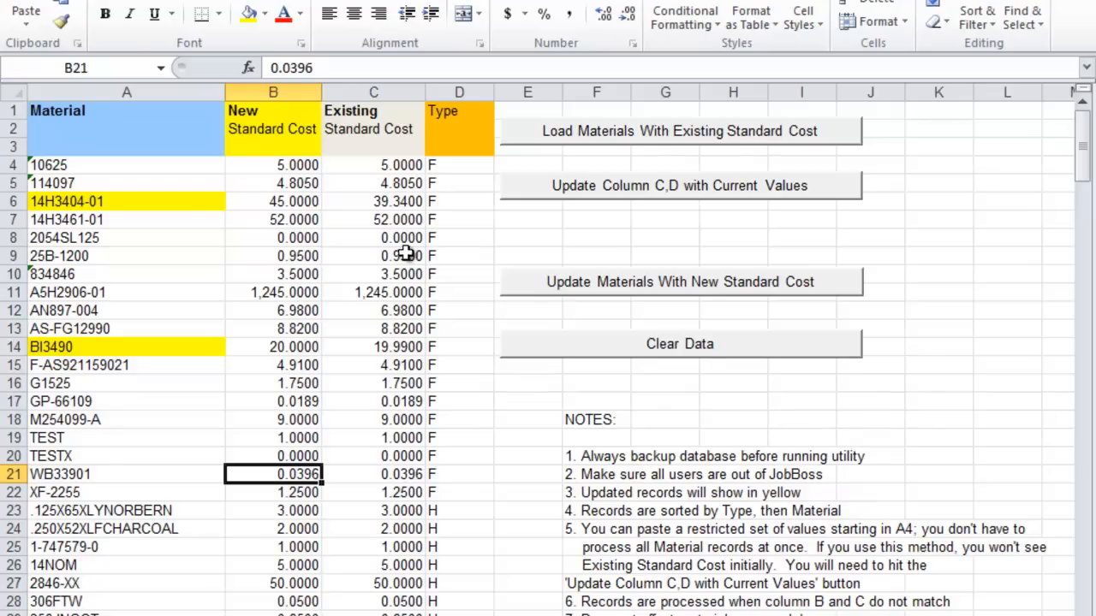
left_click(65, 202)
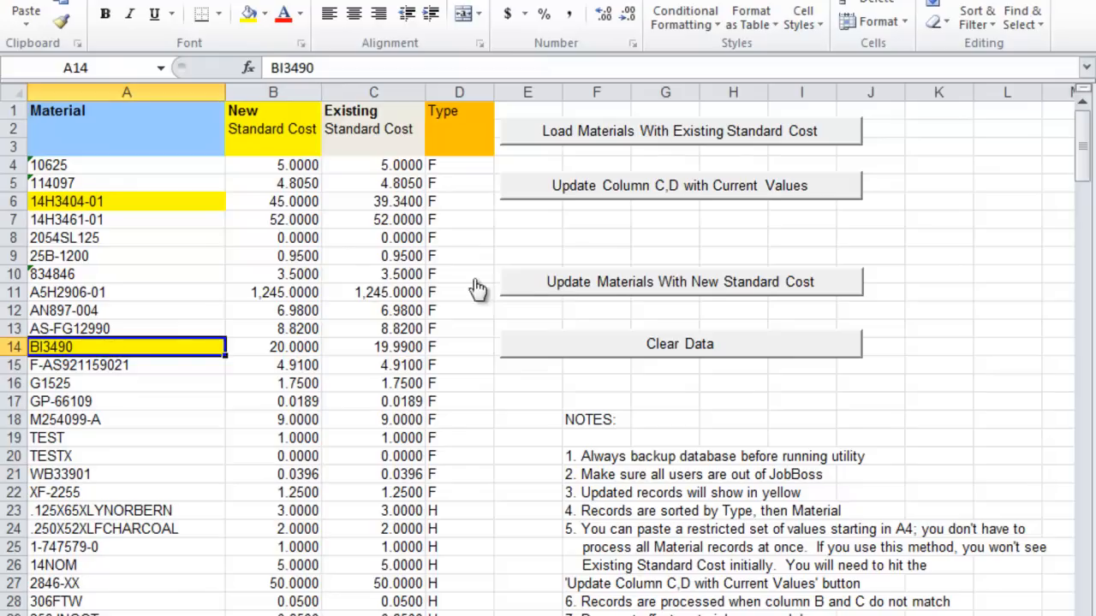
- Clear the records and reload materials, verifying existing costs 45 for 14H3404-01 and 20 for BI3490
left_click(677, 342)
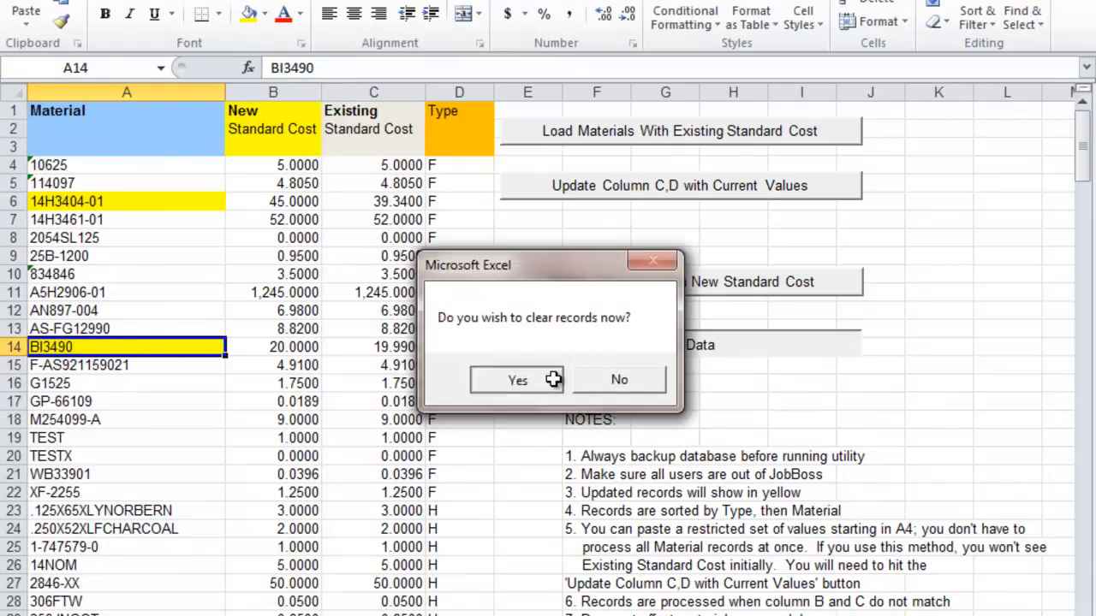
left_click(517, 380)
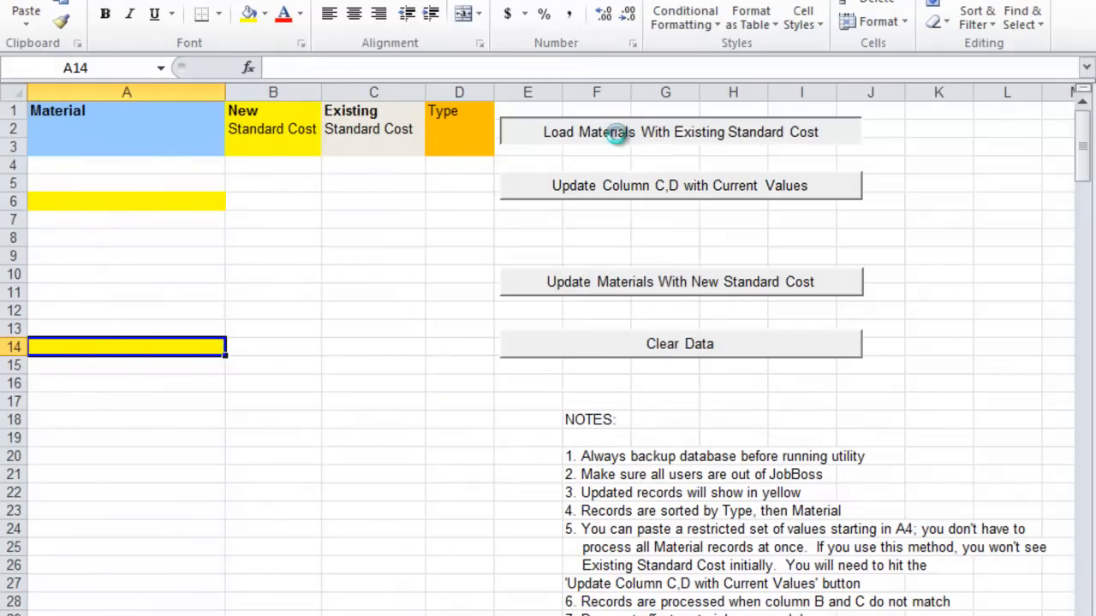
left_click(678, 132)
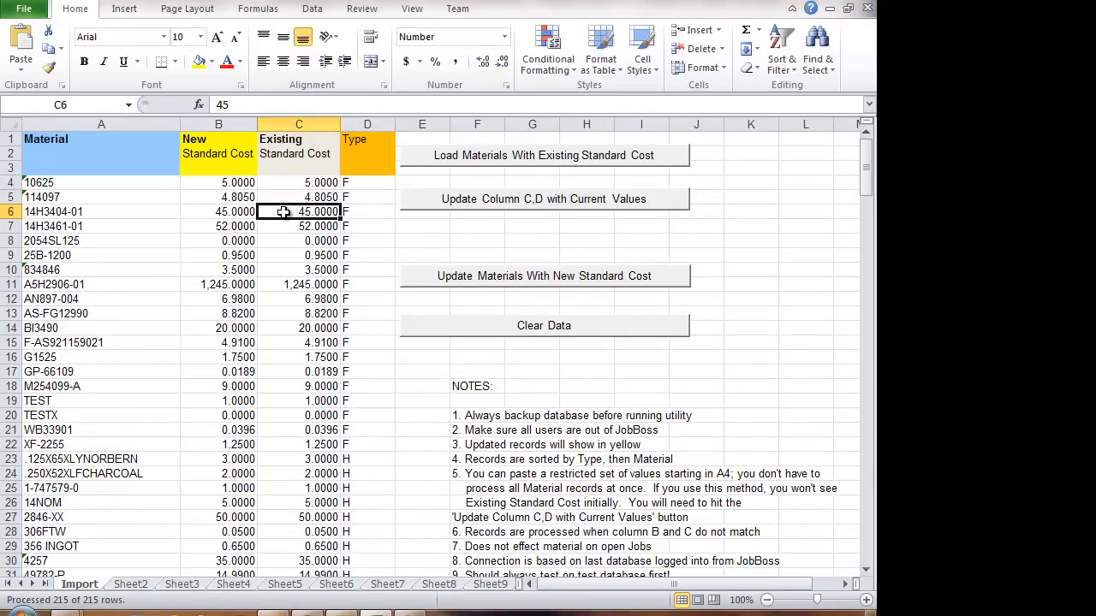
left_click(298, 329)
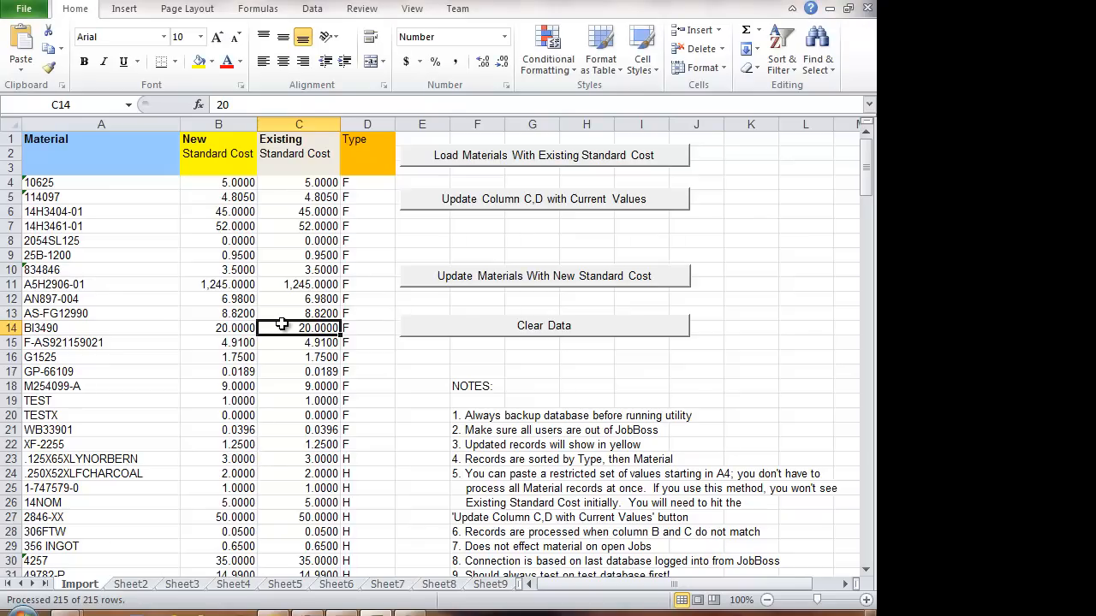
mouse_move(459, 280)
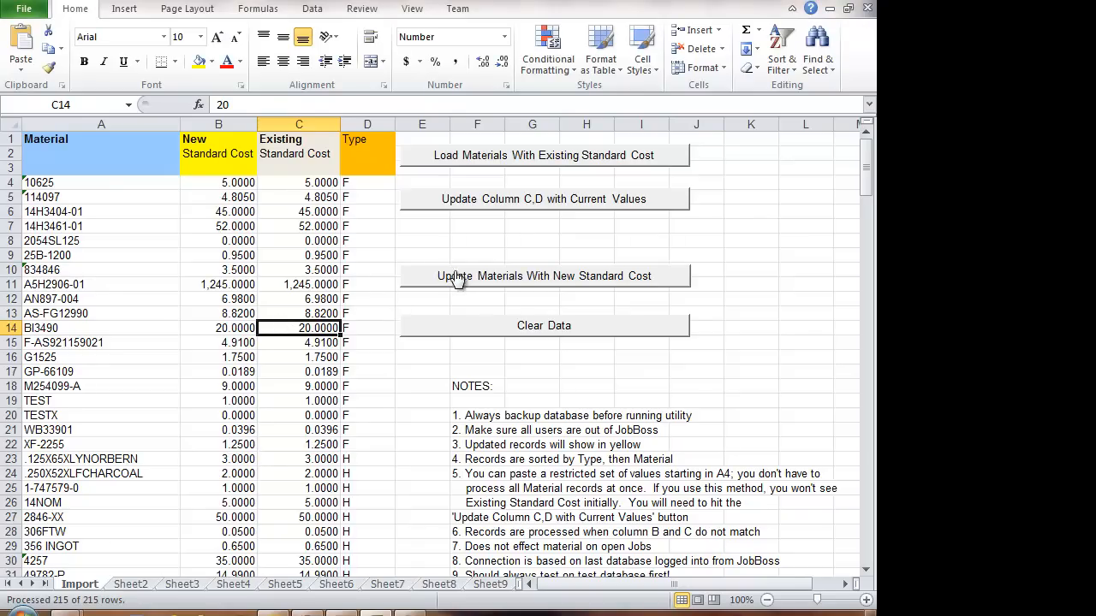
mouse_move(430, 246)
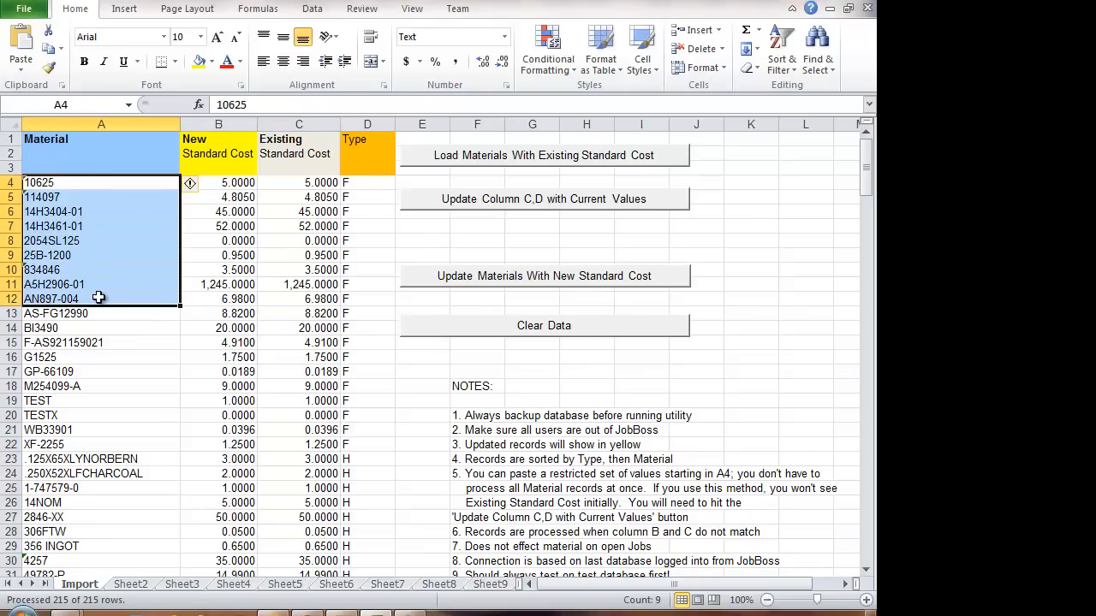
- Clear the loaded material records from the Import sheet and confirm
left_click(130, 583)
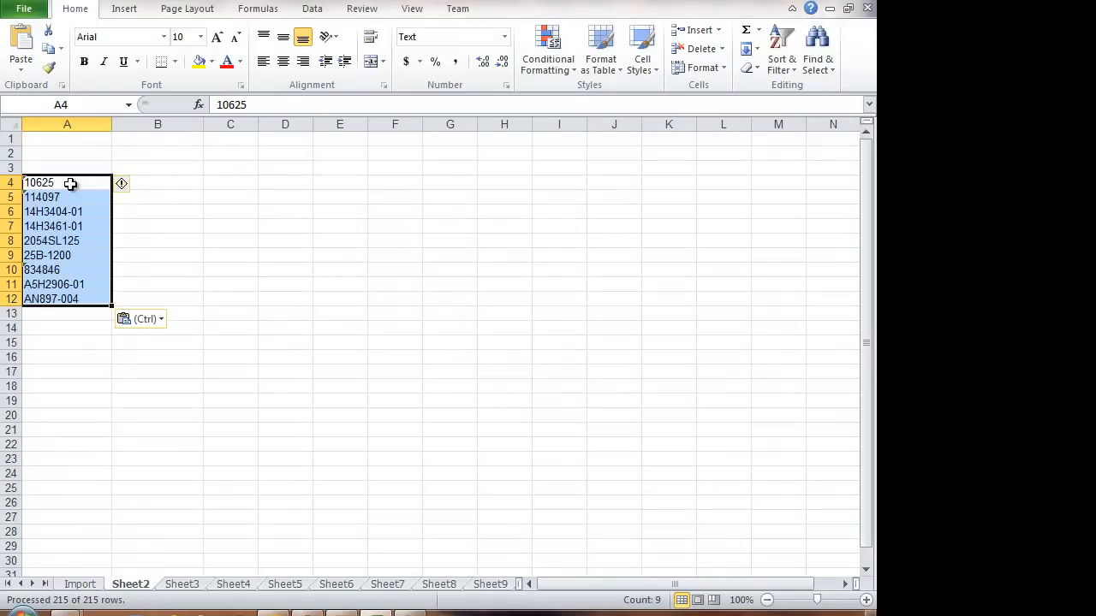
left_click(78, 583)
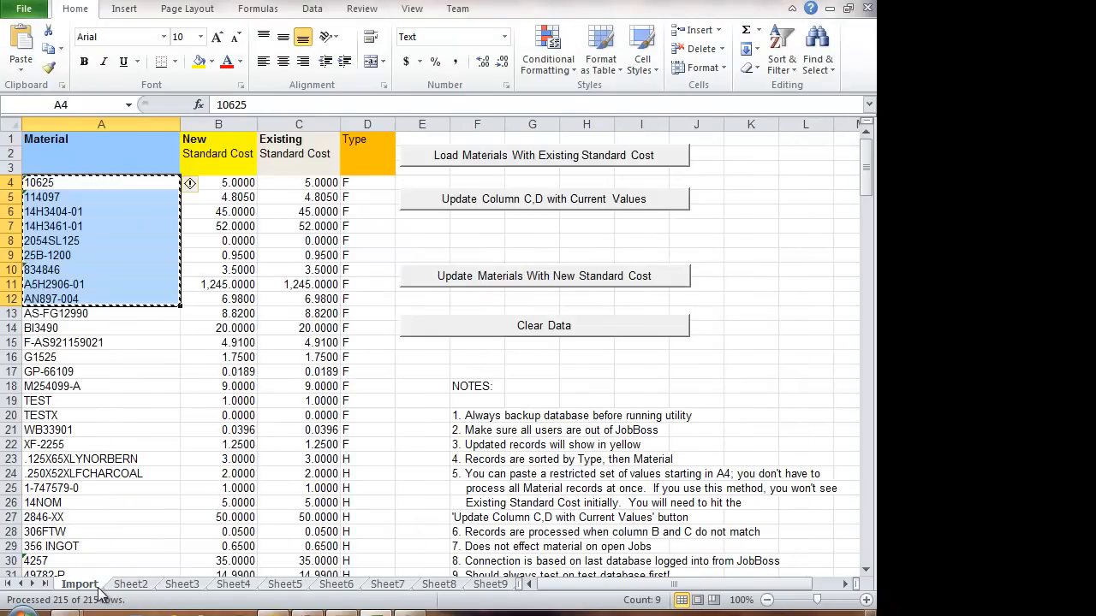
left_click(545, 325)
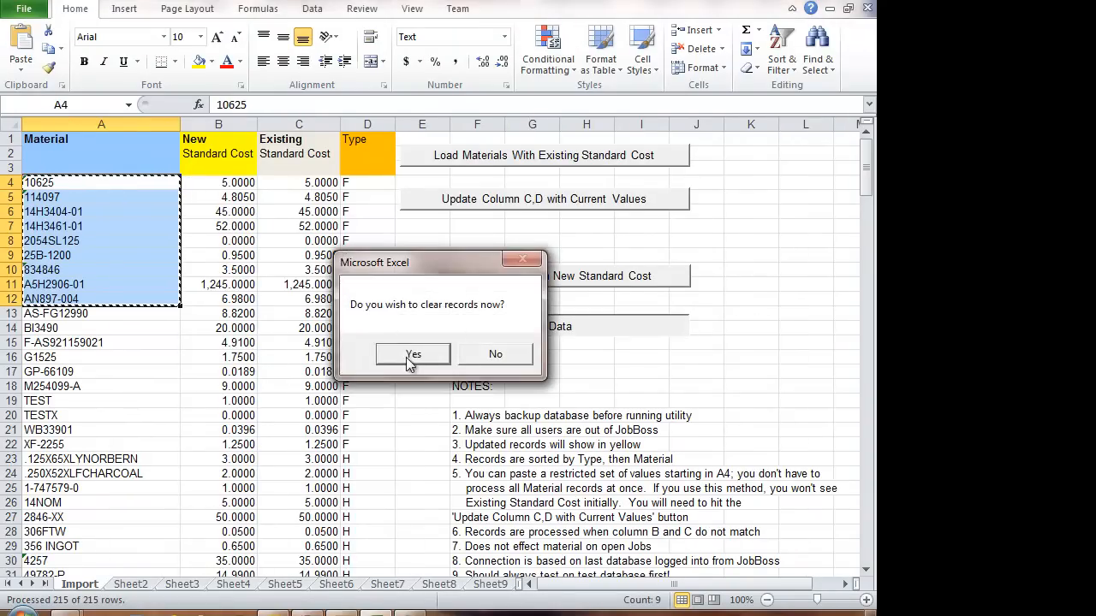
left_click(413, 355)
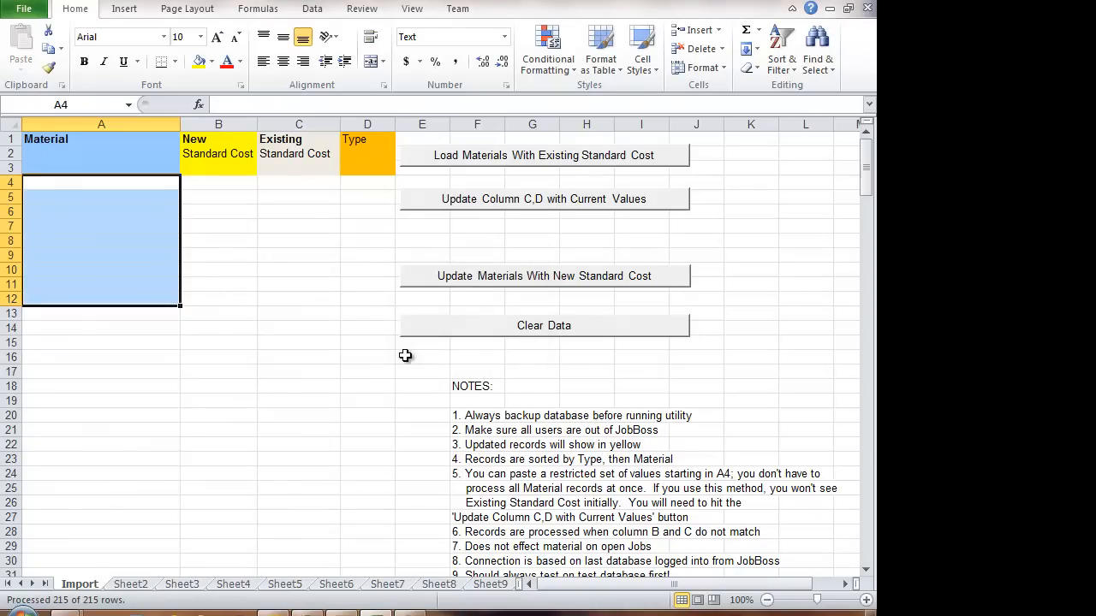
- Bring the nine material numbers from Sheet2 into the Import sheet's Material column
left_click(130, 583)
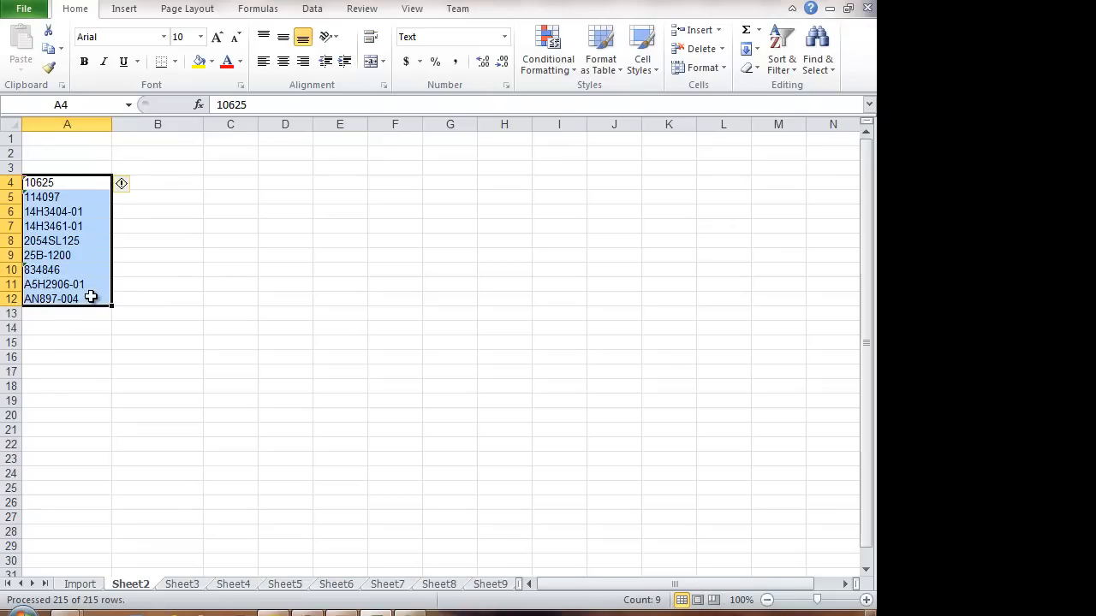
left_click(79, 583)
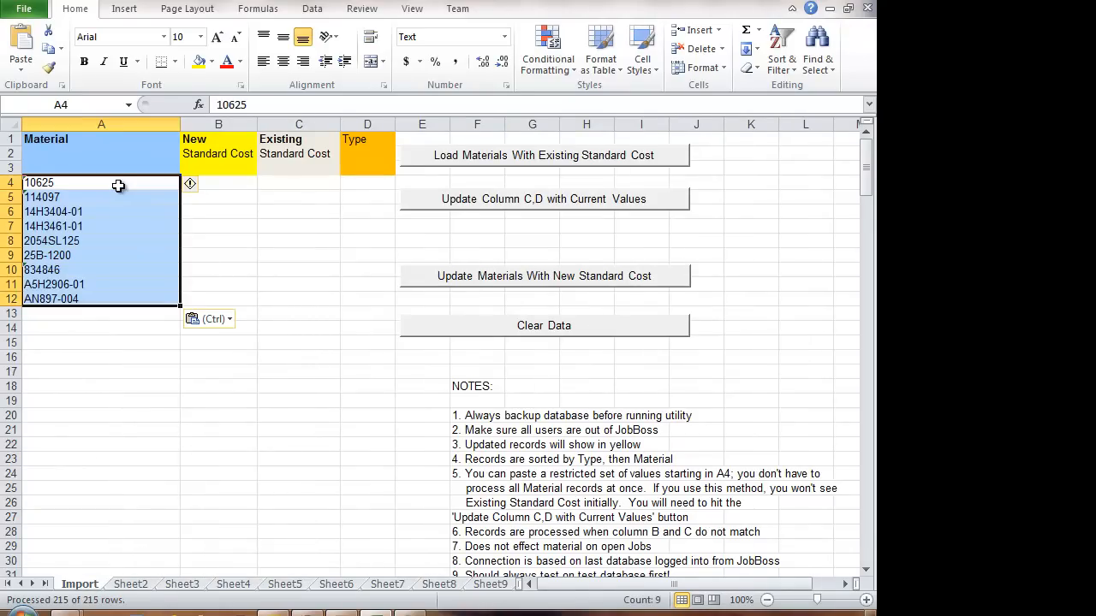
mouse_move(445, 214)
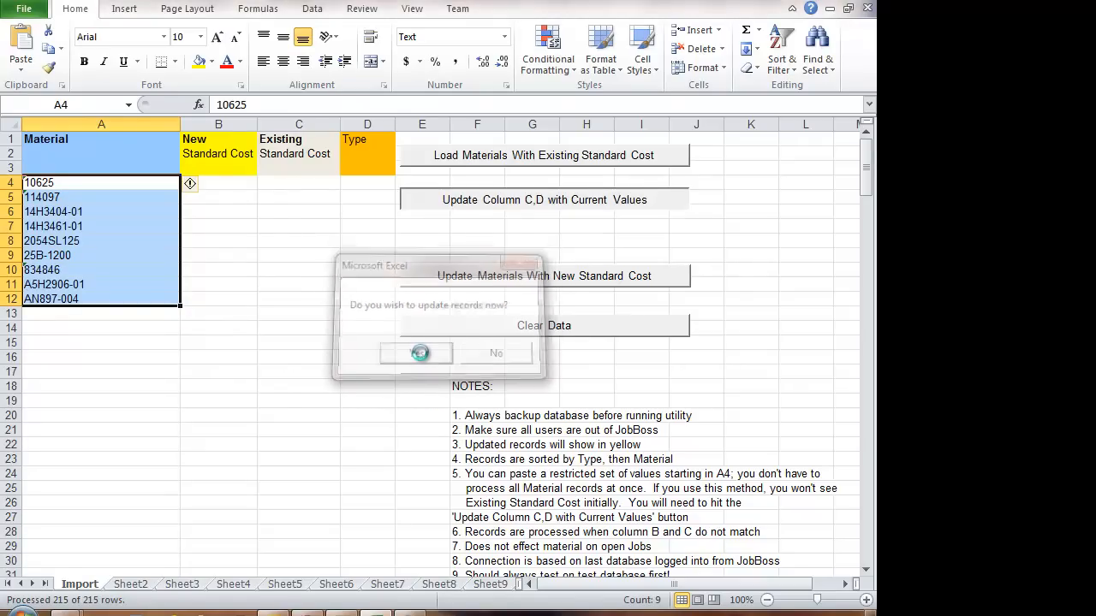
- Confirm loading current cost values and enter new costs 1 in B4 and 2 in B5
left_click(419, 352)
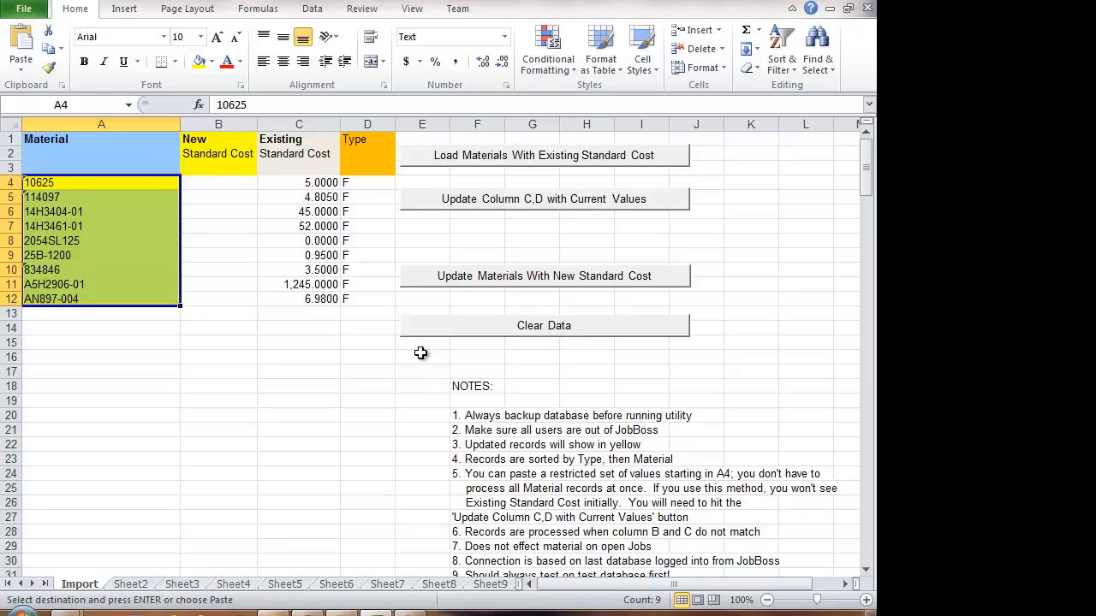
left_click(219, 181)
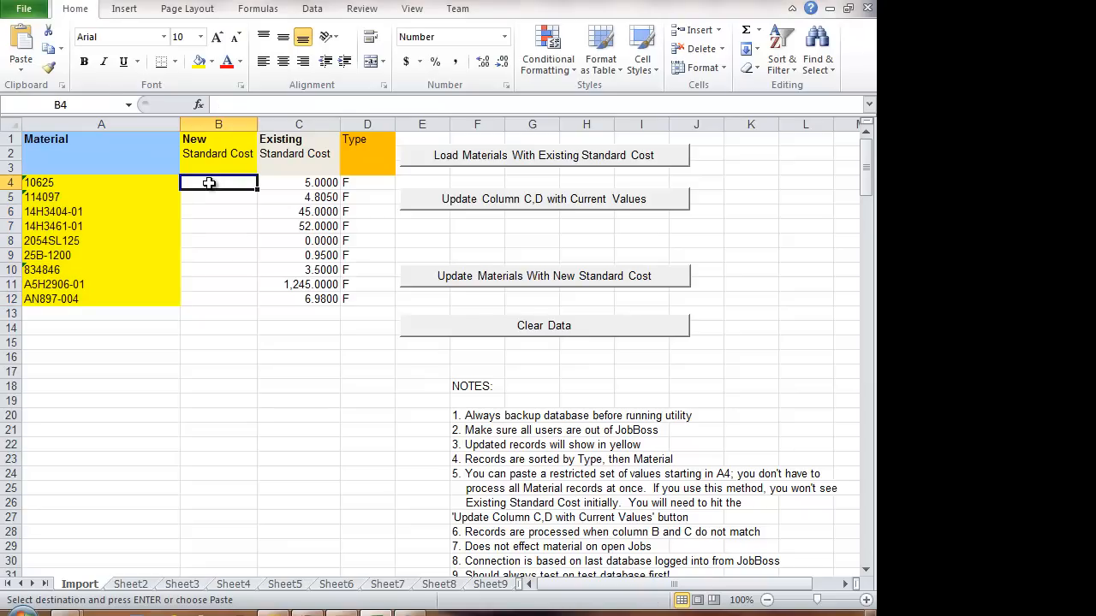
mouse_move(304, 161)
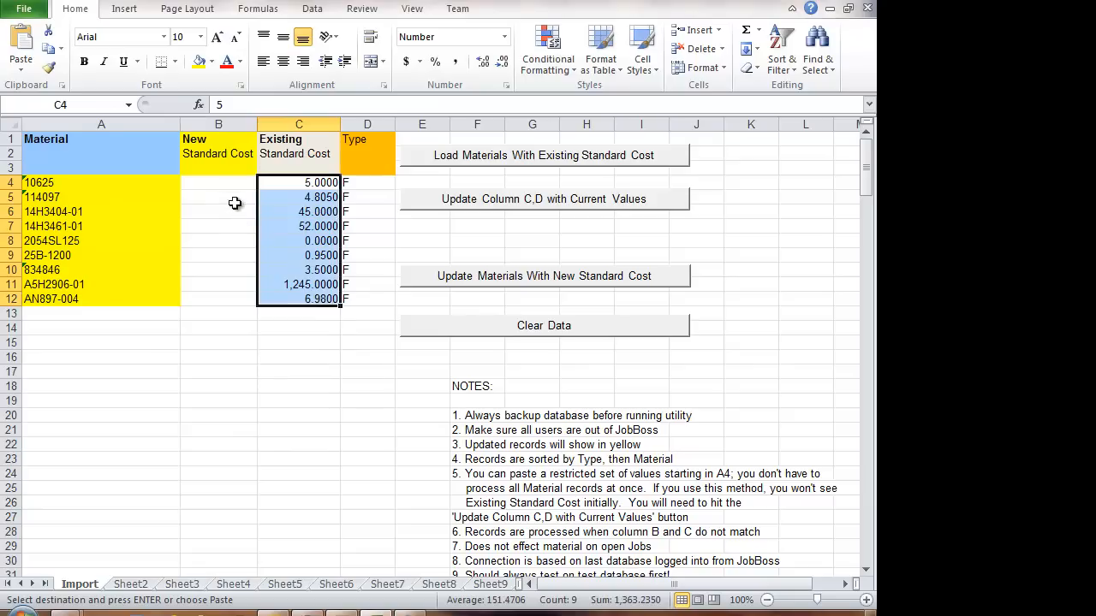
left_click(219, 197)
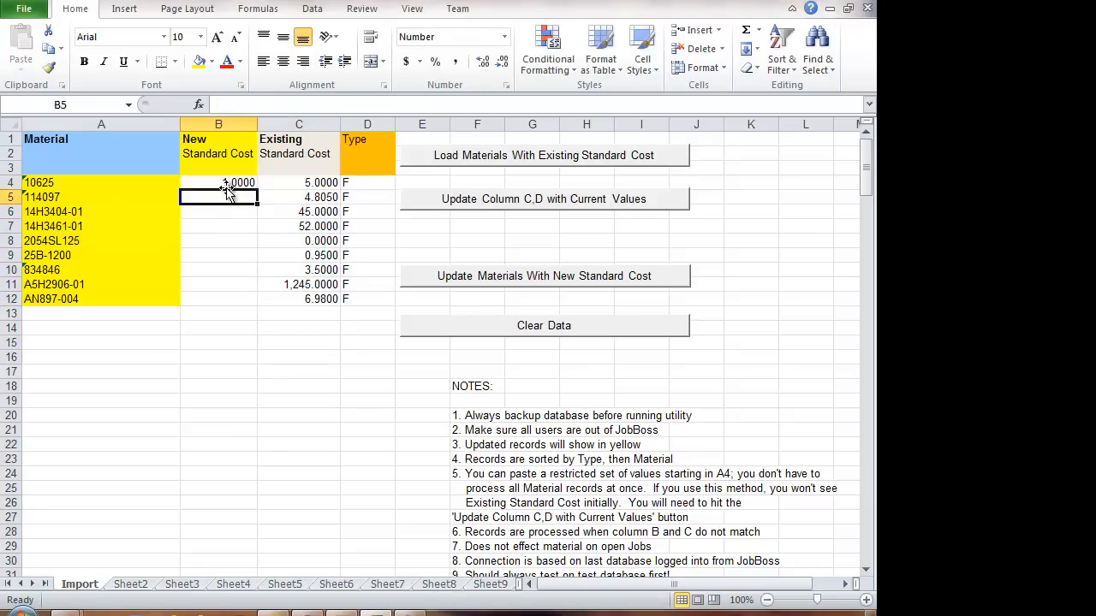
left_click(219, 181)
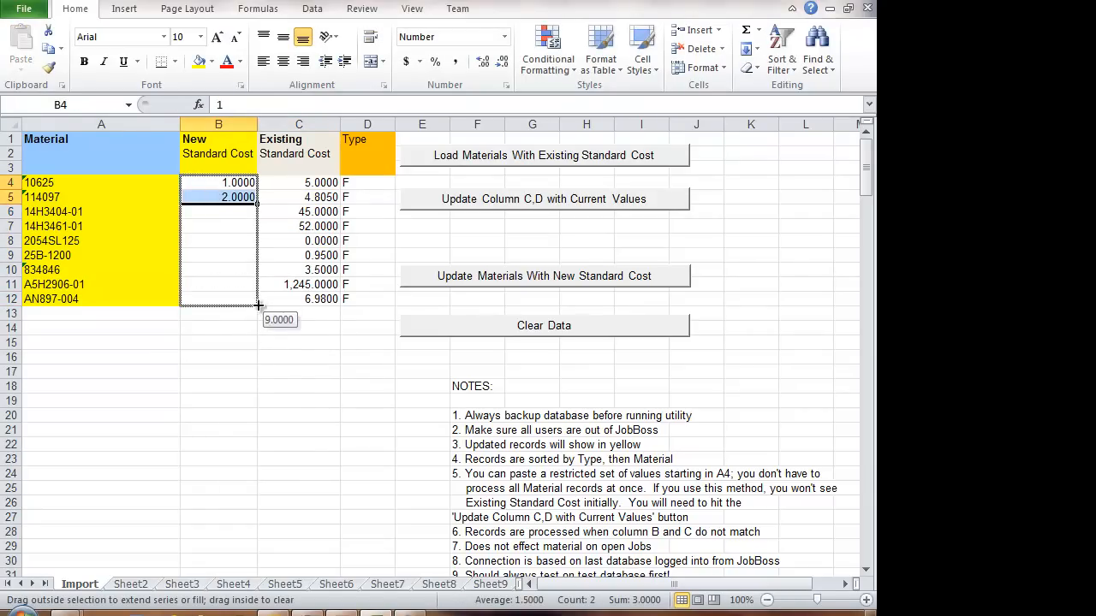
- Fill new standard costs 1 through 9 down to B12 and update the materials so existing costs match
left_click_drag(257, 196, 257, 298)
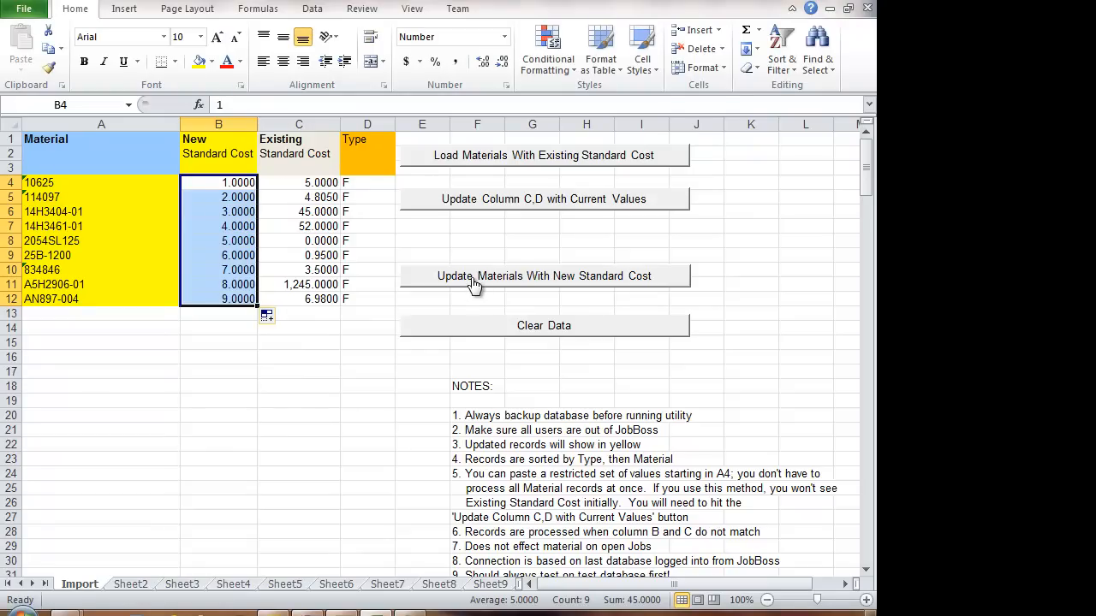
mouse_move(397, 358)
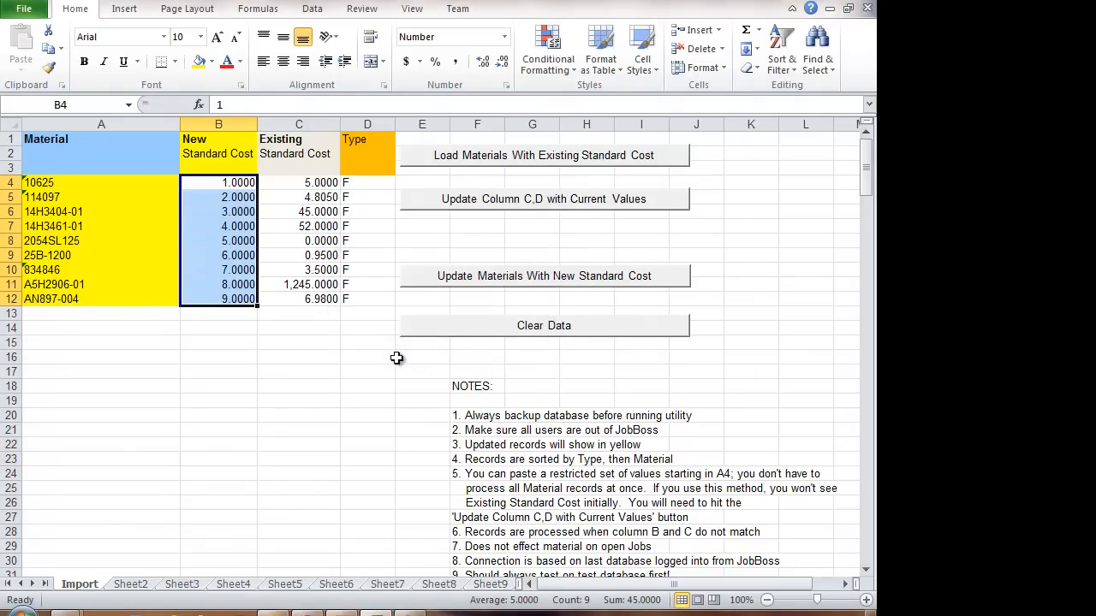
mouse_move(431, 334)
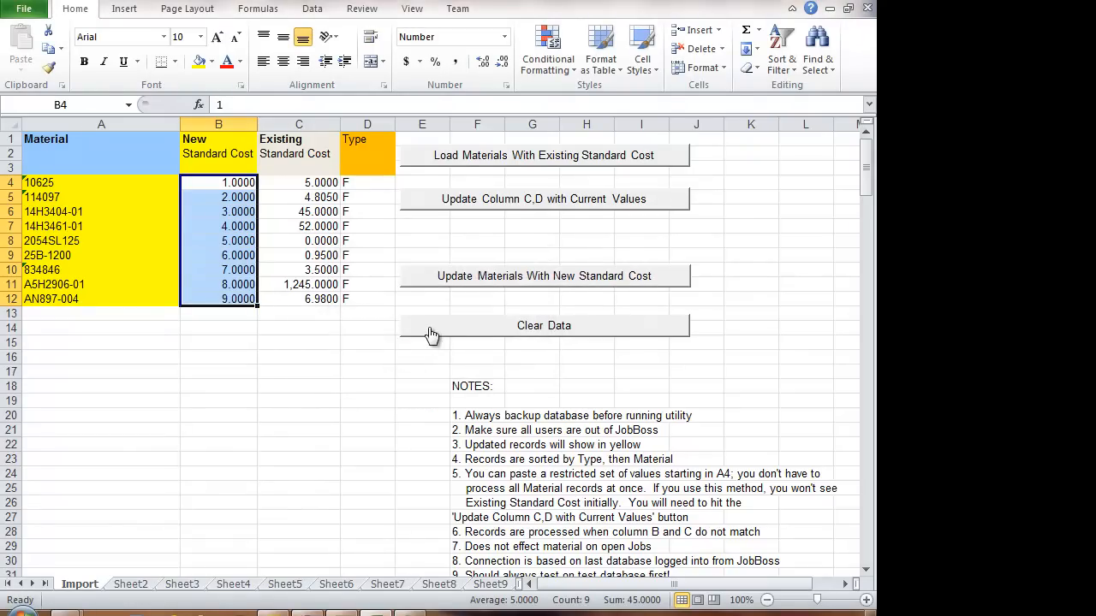
mouse_move(454, 208)
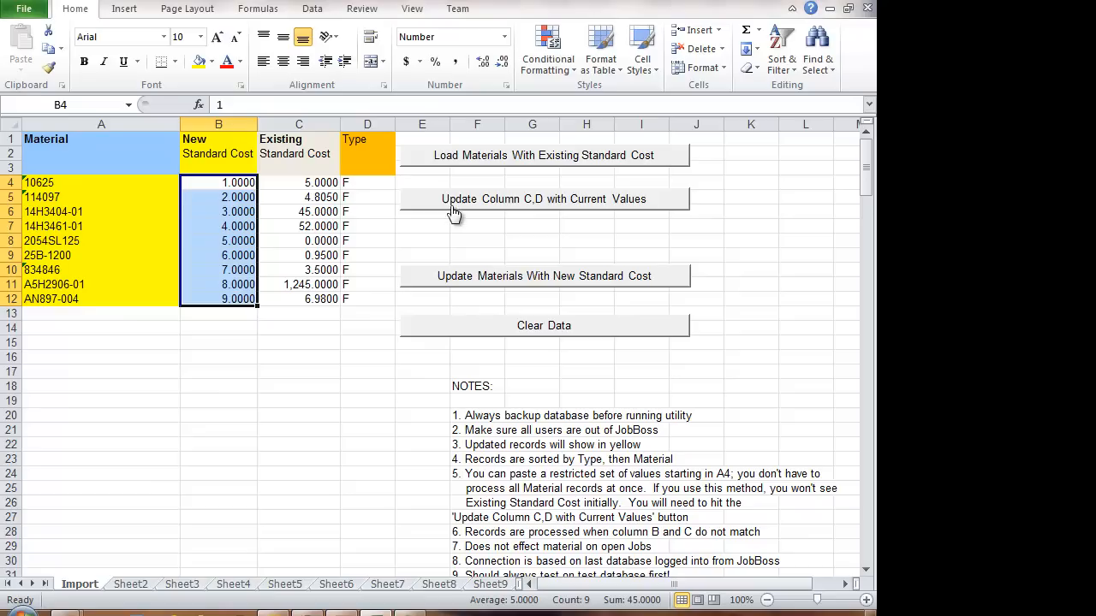
left_click(543, 199)
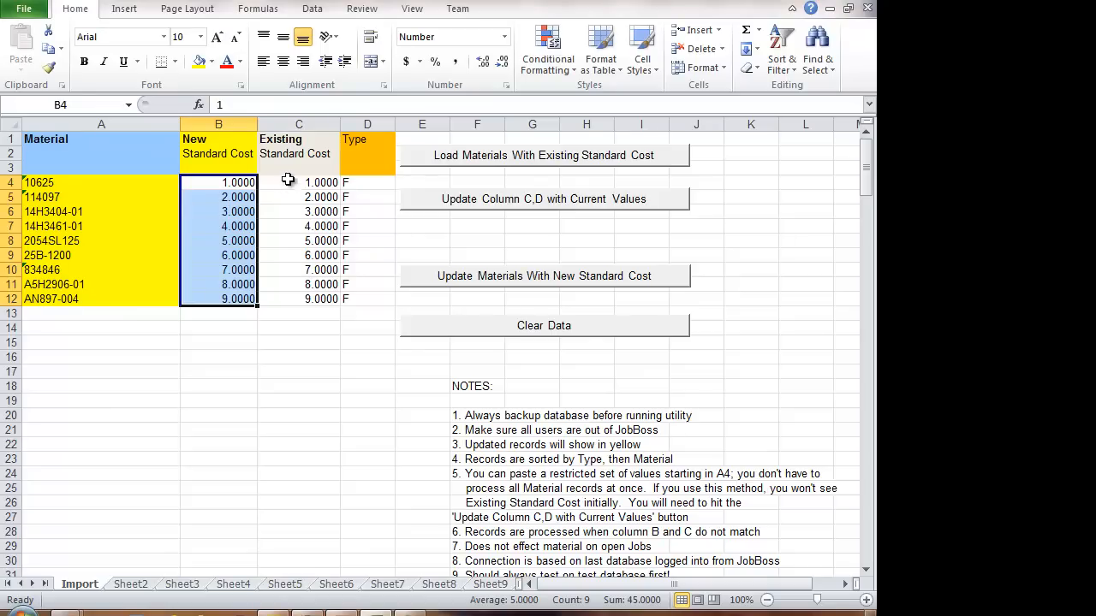
mouse_move(315, 386)
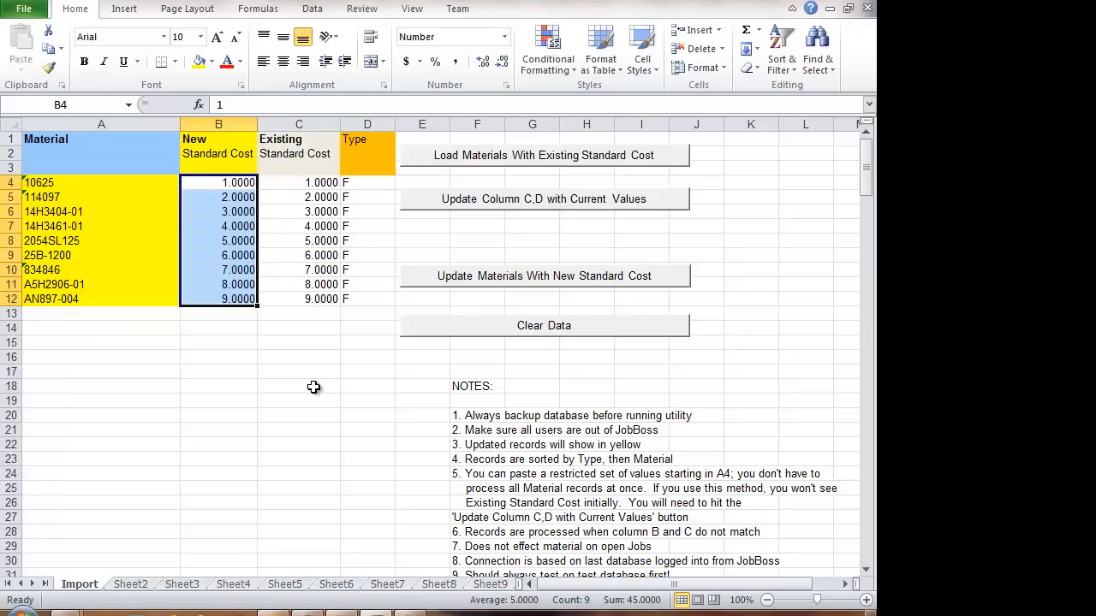
mouse_move(323, 340)
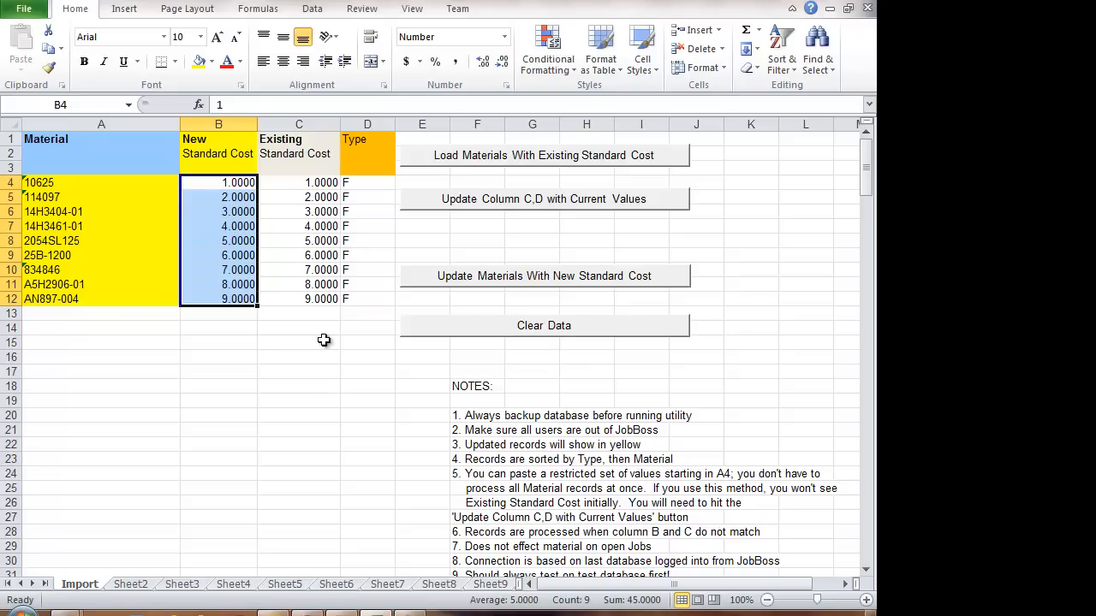
- Clear all records from the Import sheet and confirm
left_click(543, 325)
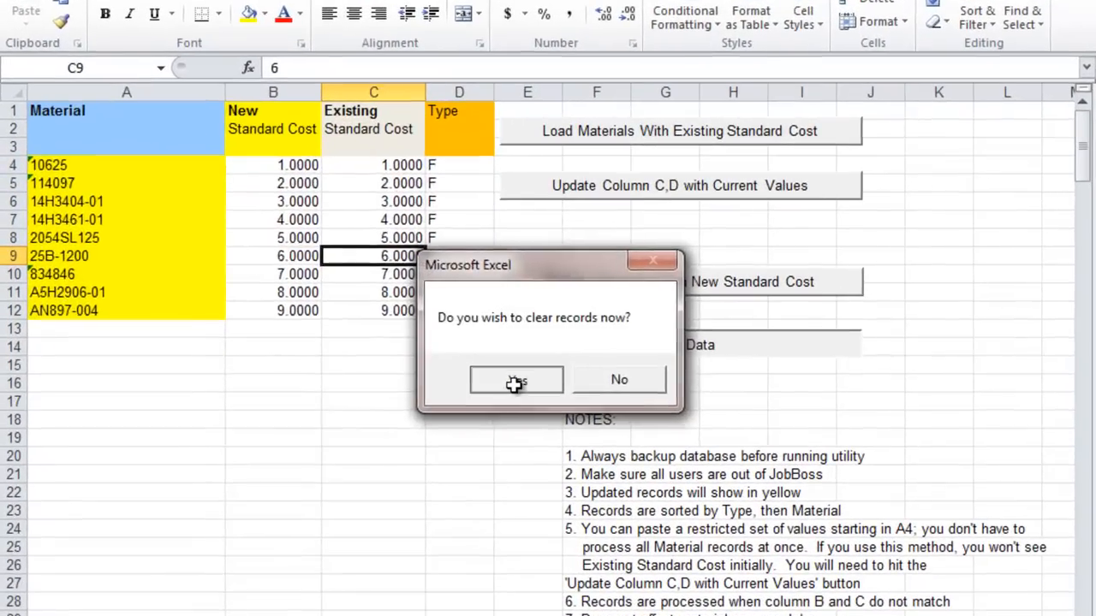
left_click(515, 380)
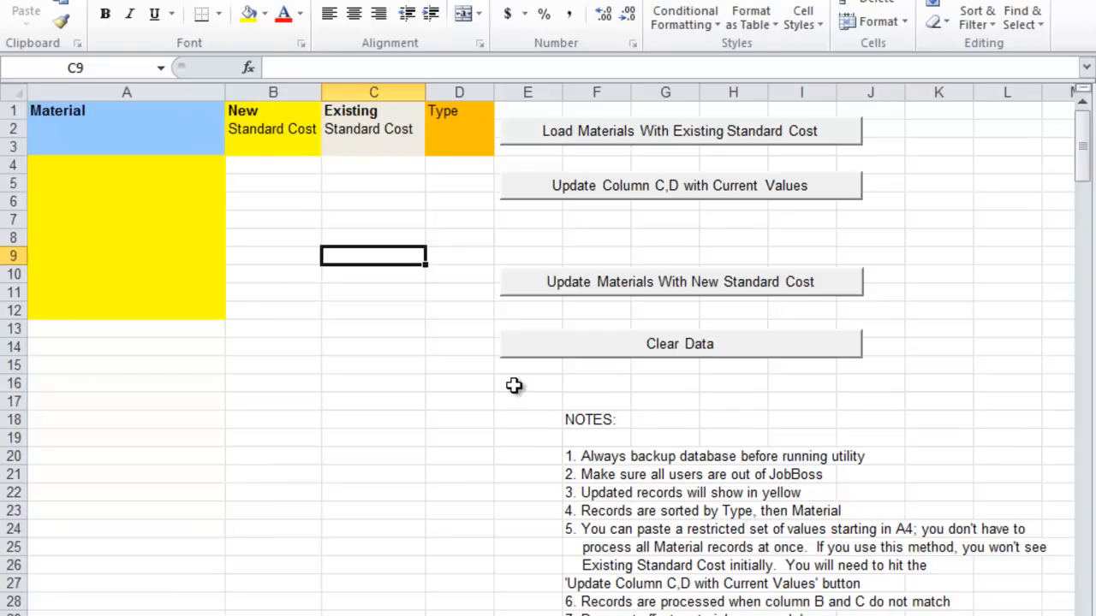